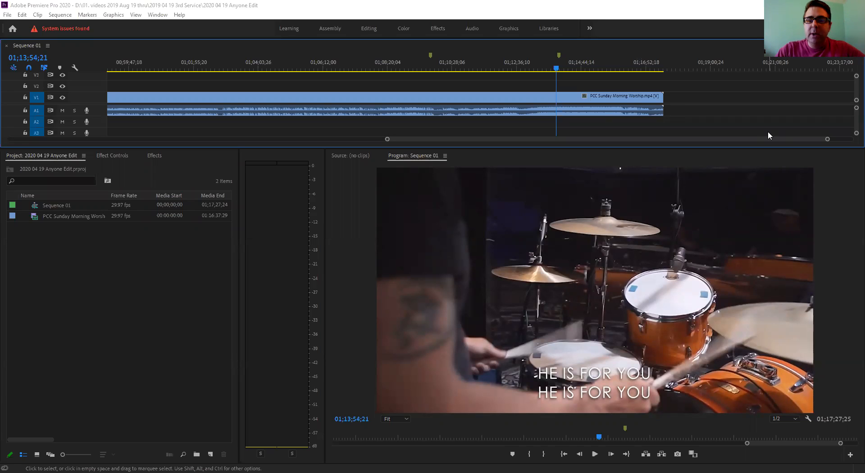
{"action": "mouse_move", "coordinate": [833, 171]}
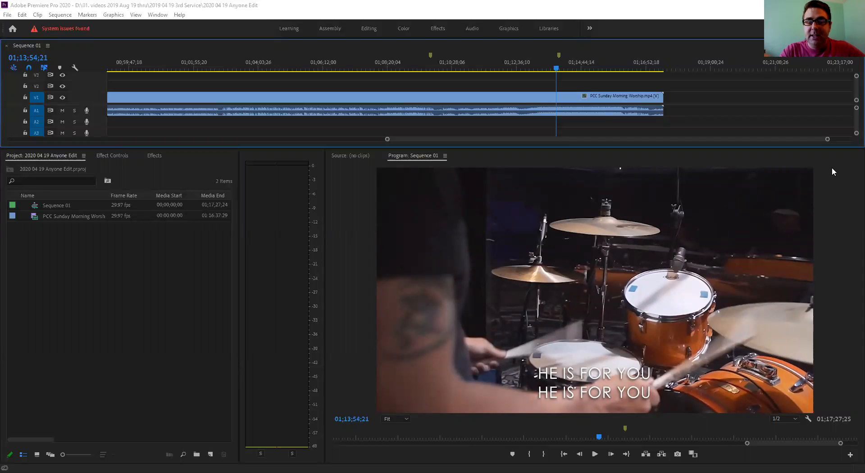
{"action": "mouse_move", "coordinate": [627, 81]}
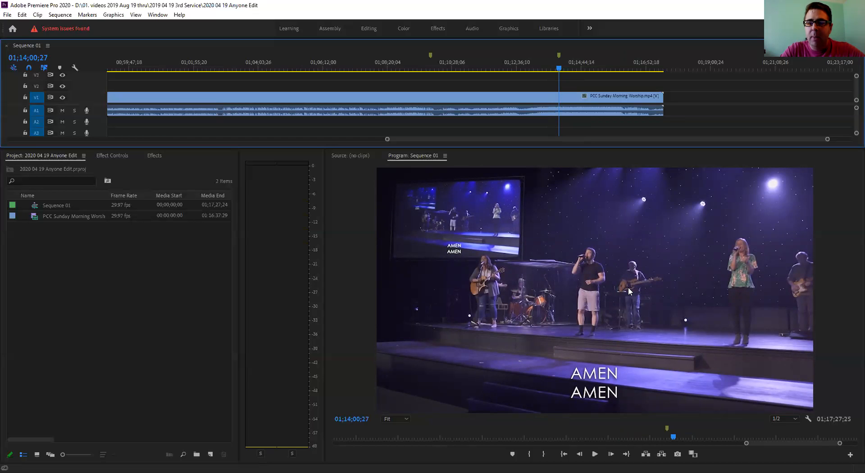
{"action": "mouse_move", "coordinate": [695, 379]}
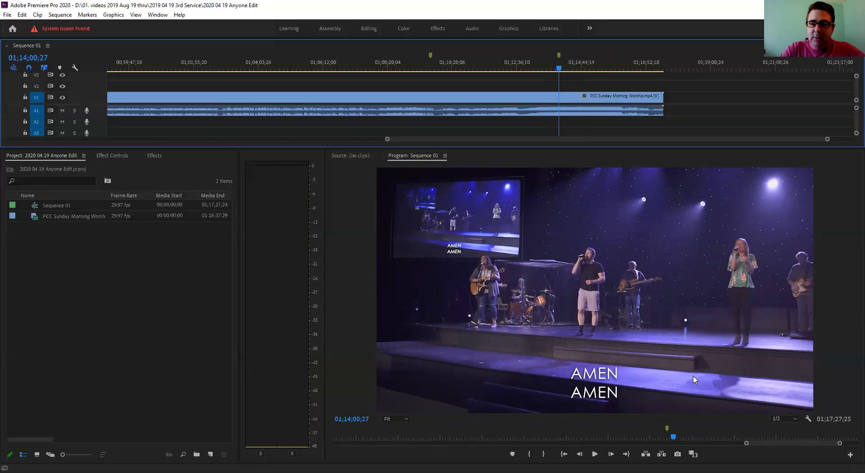
{"action": "mouse_move", "coordinate": [559, 257]}
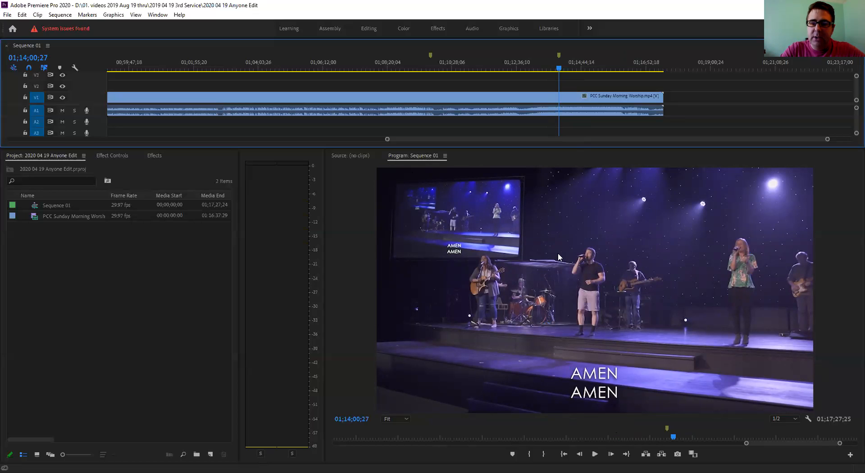
{"action": "mouse_move", "coordinate": [698, 366]}
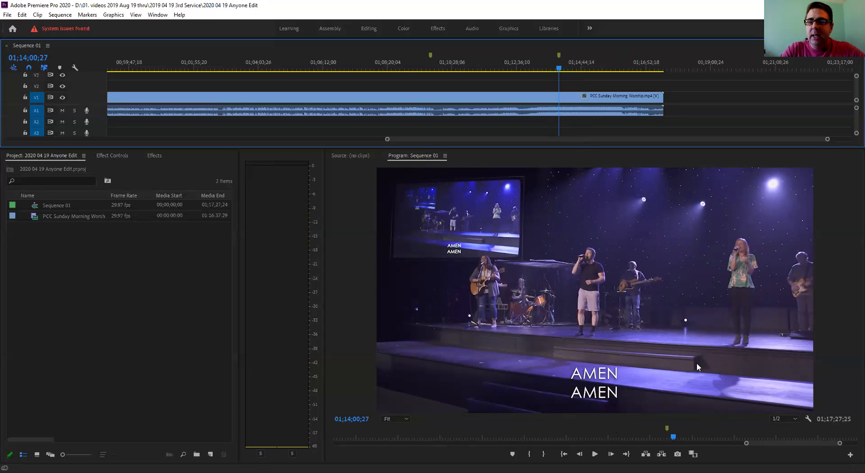
{"action": "mouse_move", "coordinate": [642, 279]}
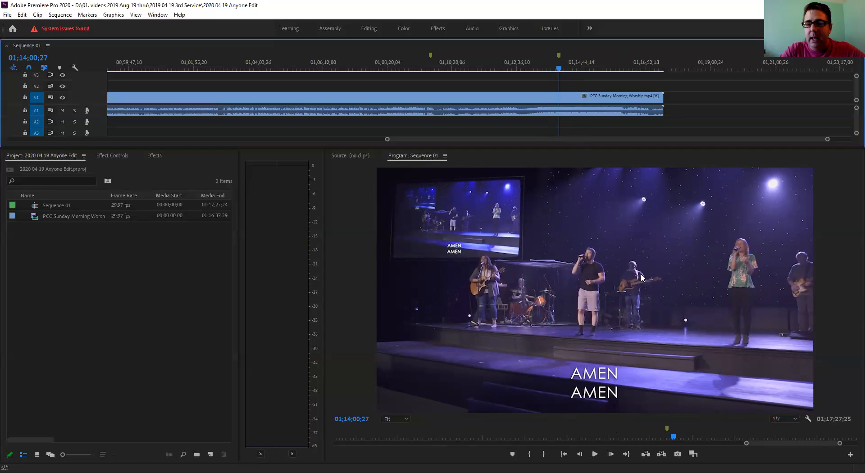
{"action": "mouse_move", "coordinate": [624, 230]}
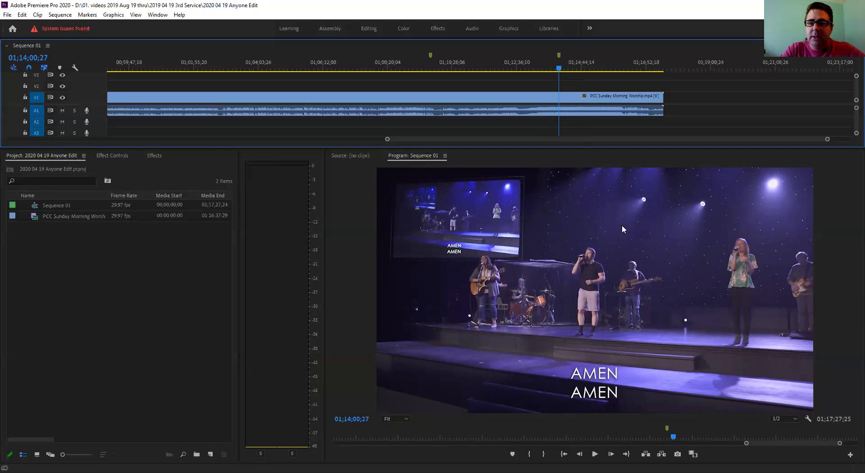
{"action": "mouse_move", "coordinate": [578, 248]}
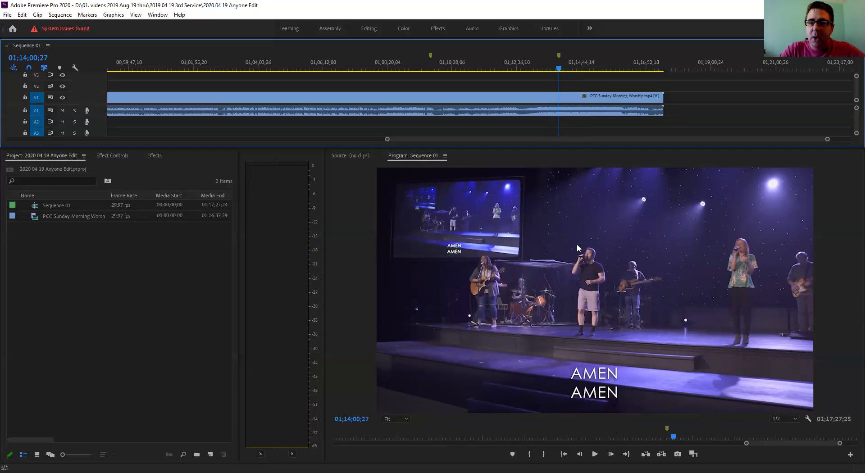
{"action": "mouse_move", "coordinate": [669, 298]}
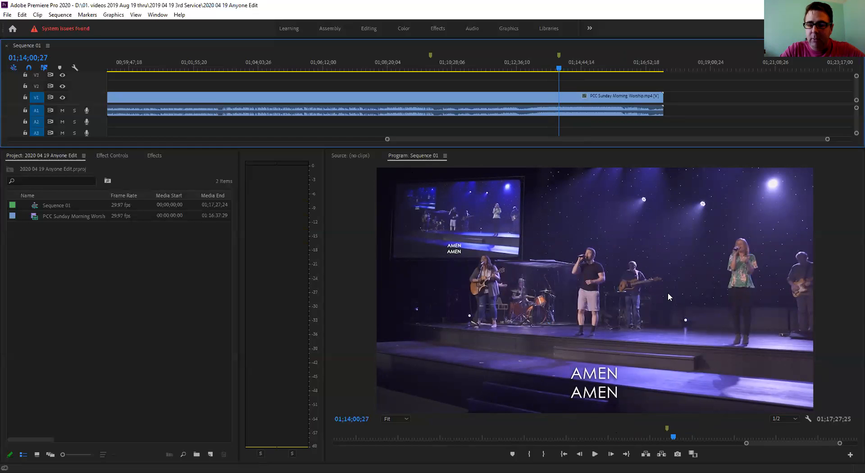
{"action": "mouse_move", "coordinate": [571, 141]}
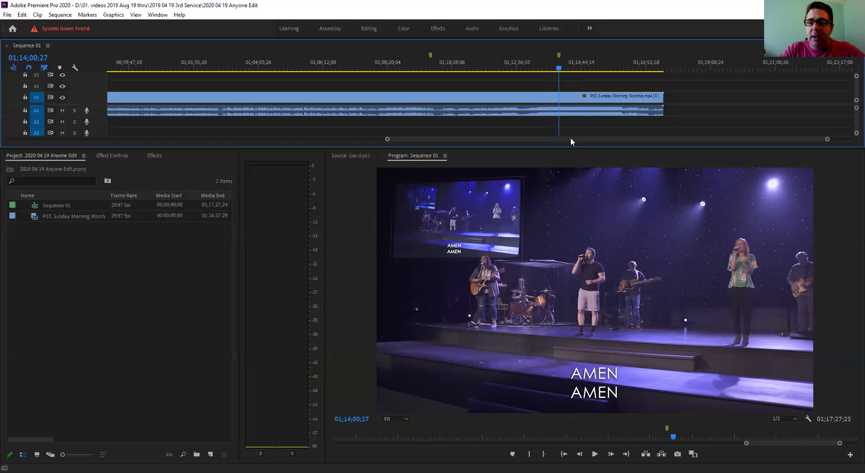
Scrub the playhead across the song, landing just before the drummer shot at 01;13;58;14.
{"action": "left_click", "coordinate": [548, 67]}
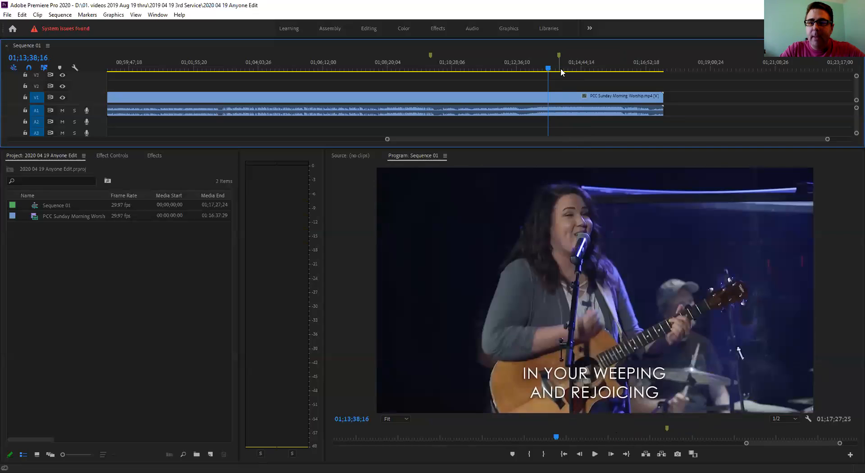
{"action": "left_click", "coordinate": [564, 72]}
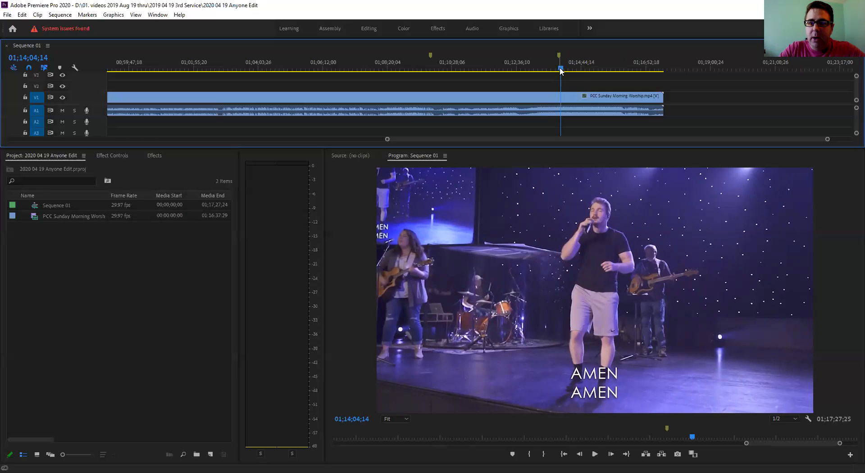
{"action": "left_click", "coordinate": [557, 68]}
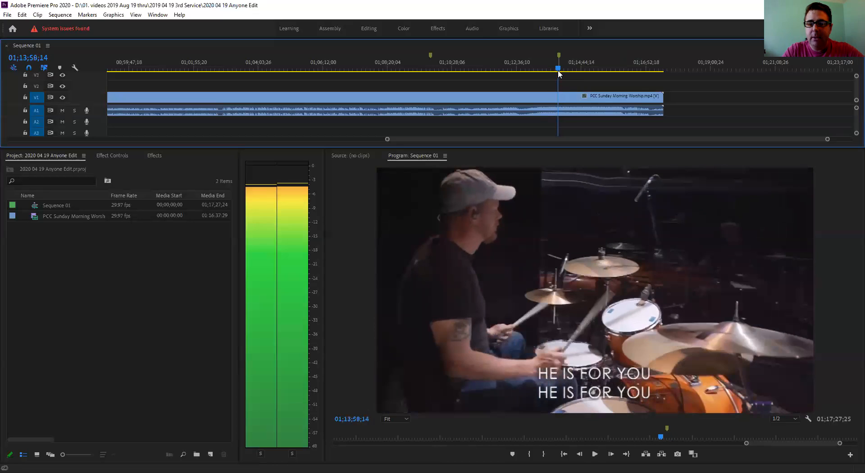
Replay the camera move leading into the AMEN section up to 01;14;11;00.
{"action": "left_click", "coordinate": [595, 454]}
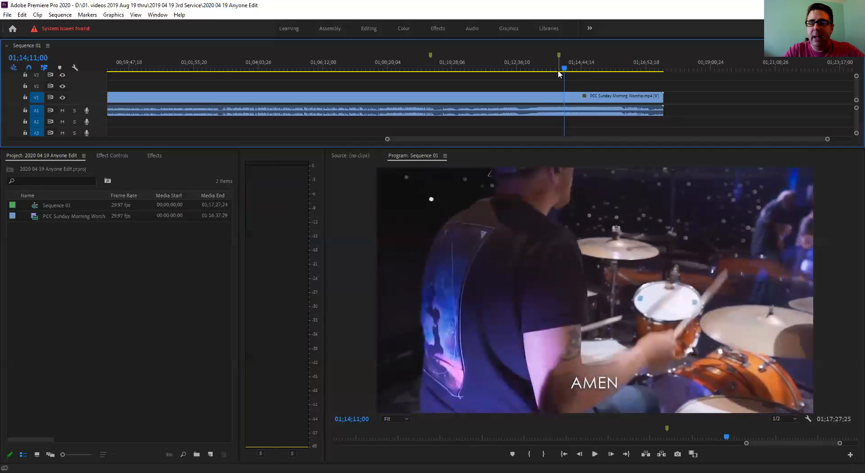
Jump back to the wide stage shot at 01;14;00;15 before the sweep.
{"action": "left_click", "coordinate": [562, 68]}
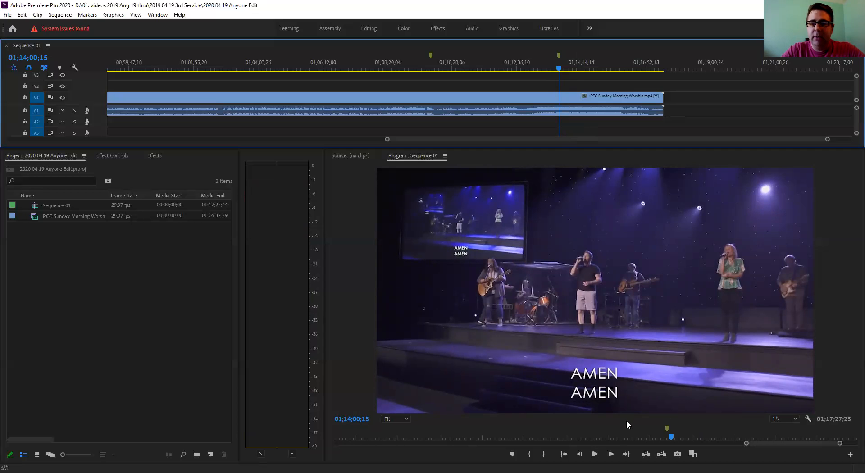
{"action": "mouse_move", "coordinate": [622, 267]}
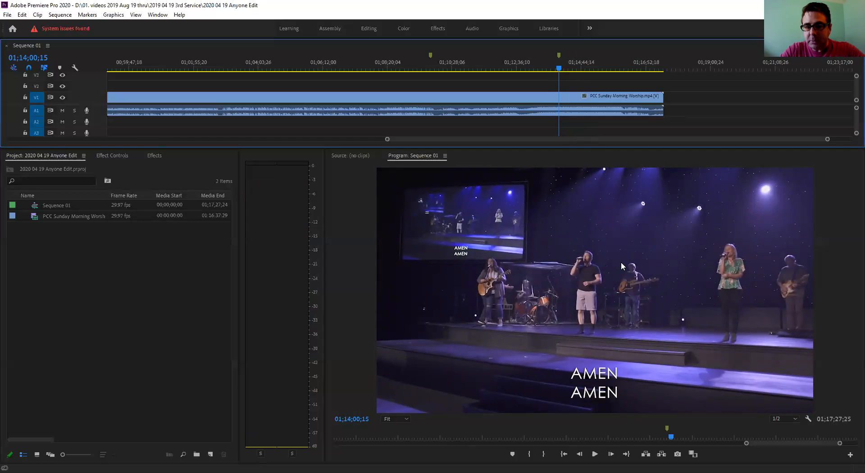
{"action": "mouse_move", "coordinate": [670, 303]}
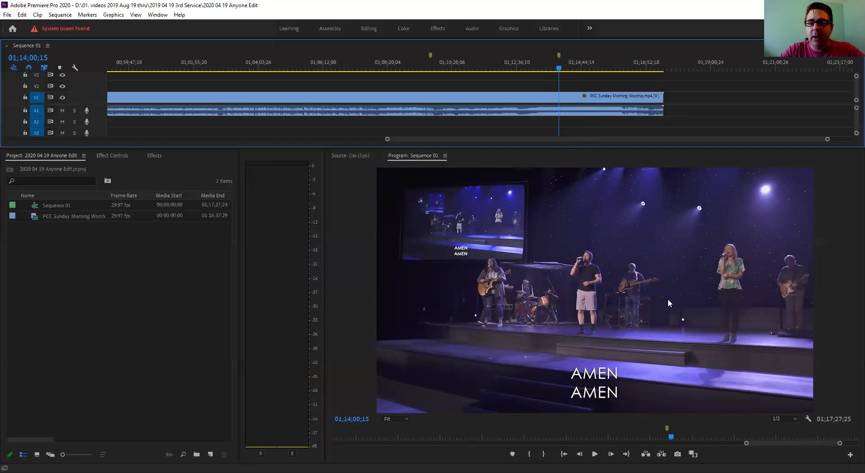
{"action": "mouse_move", "coordinate": [687, 310]}
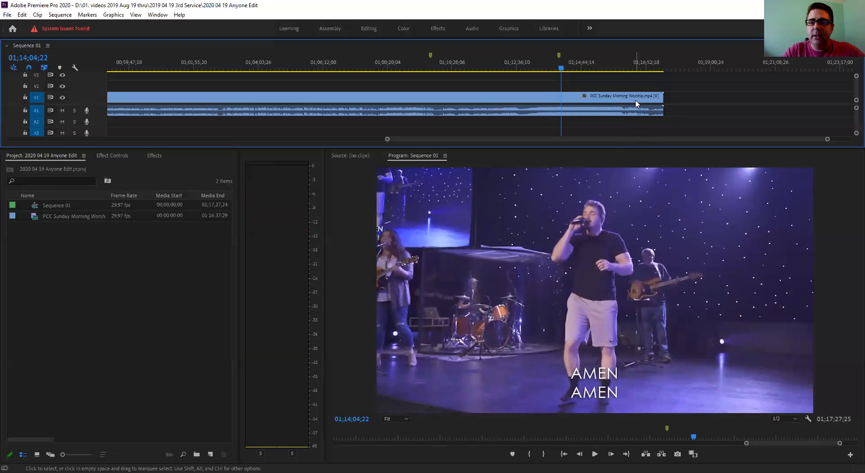
{"action": "mouse_move", "coordinate": [636, 104]}
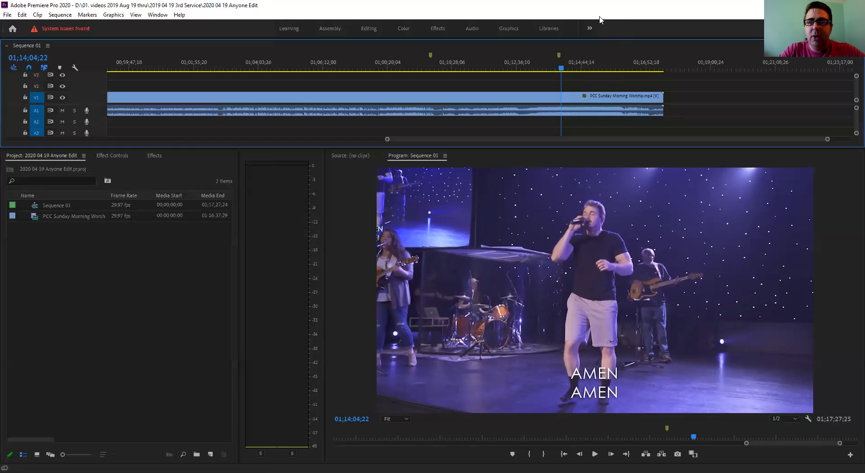
{"action": "mouse_move", "coordinate": [509, 135]}
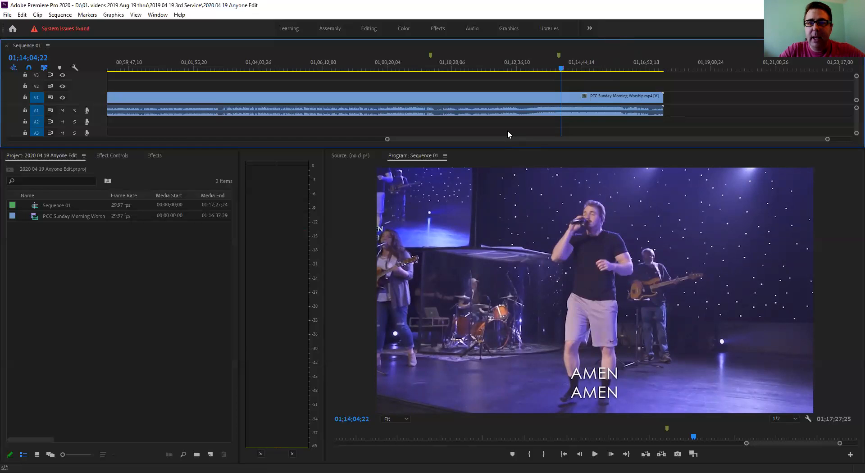